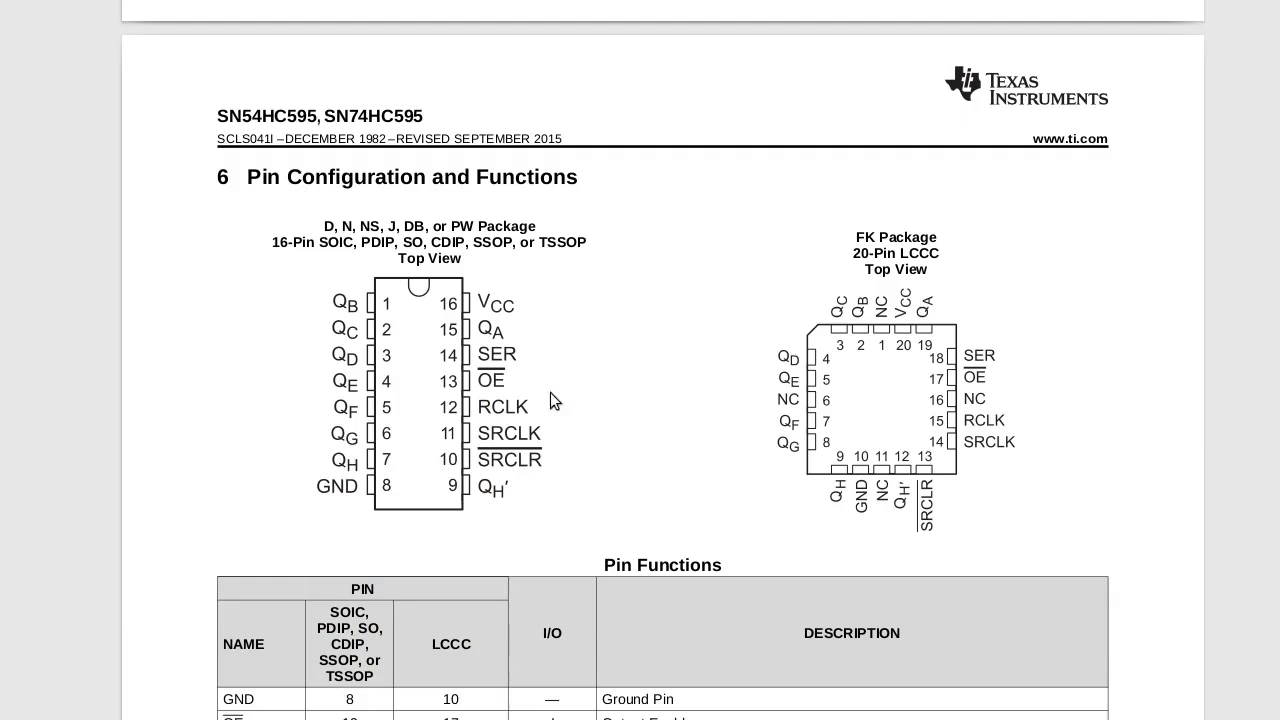
mouse_move(888, 205)
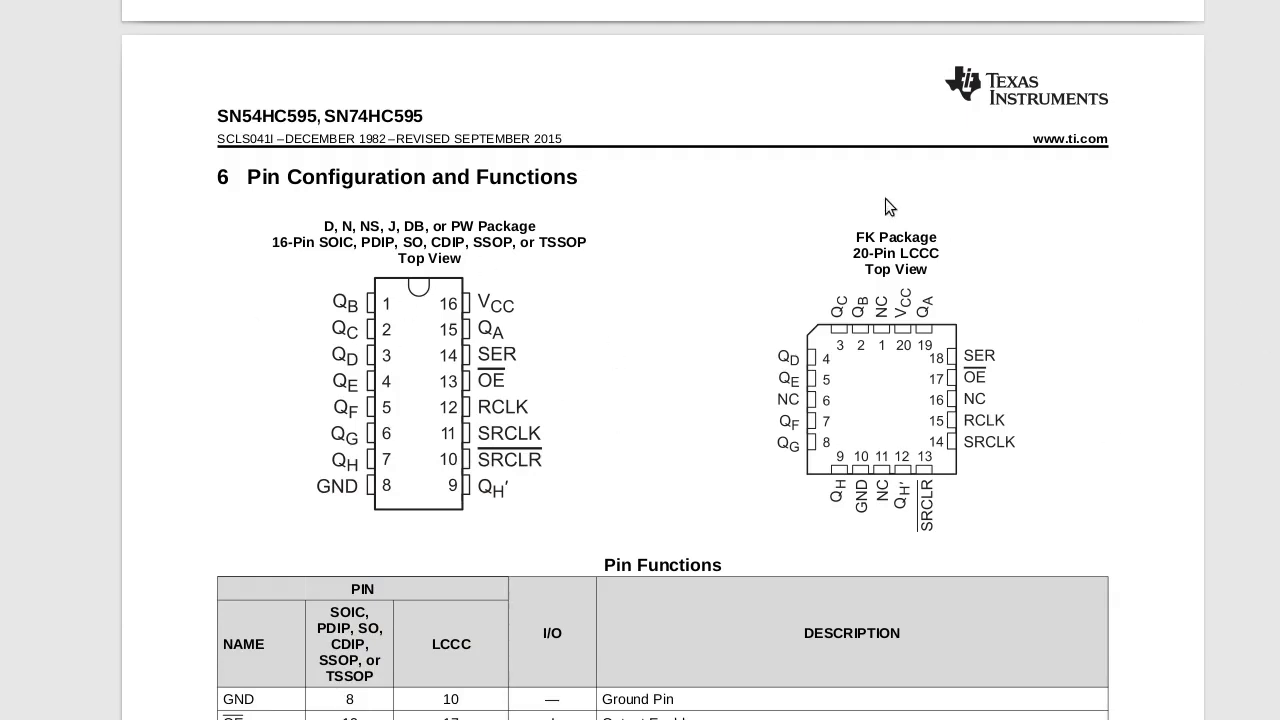
mouse_move(818, 393)
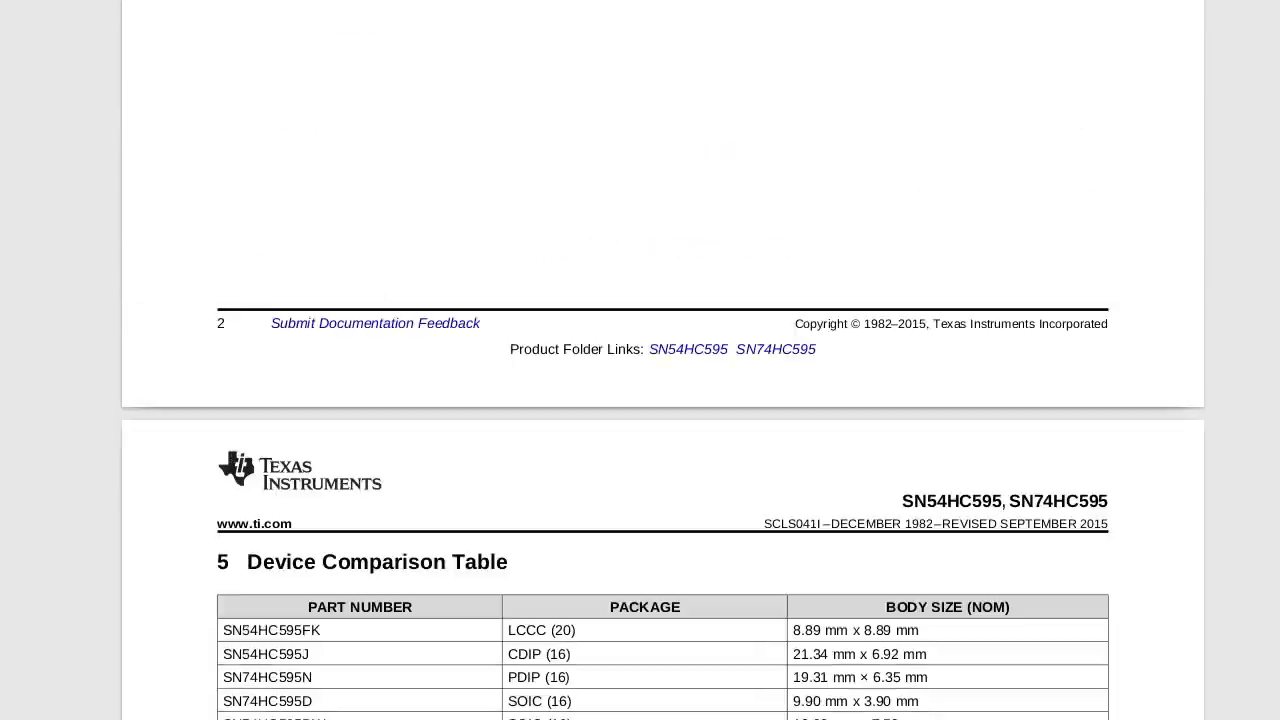
scroll(down, 3)
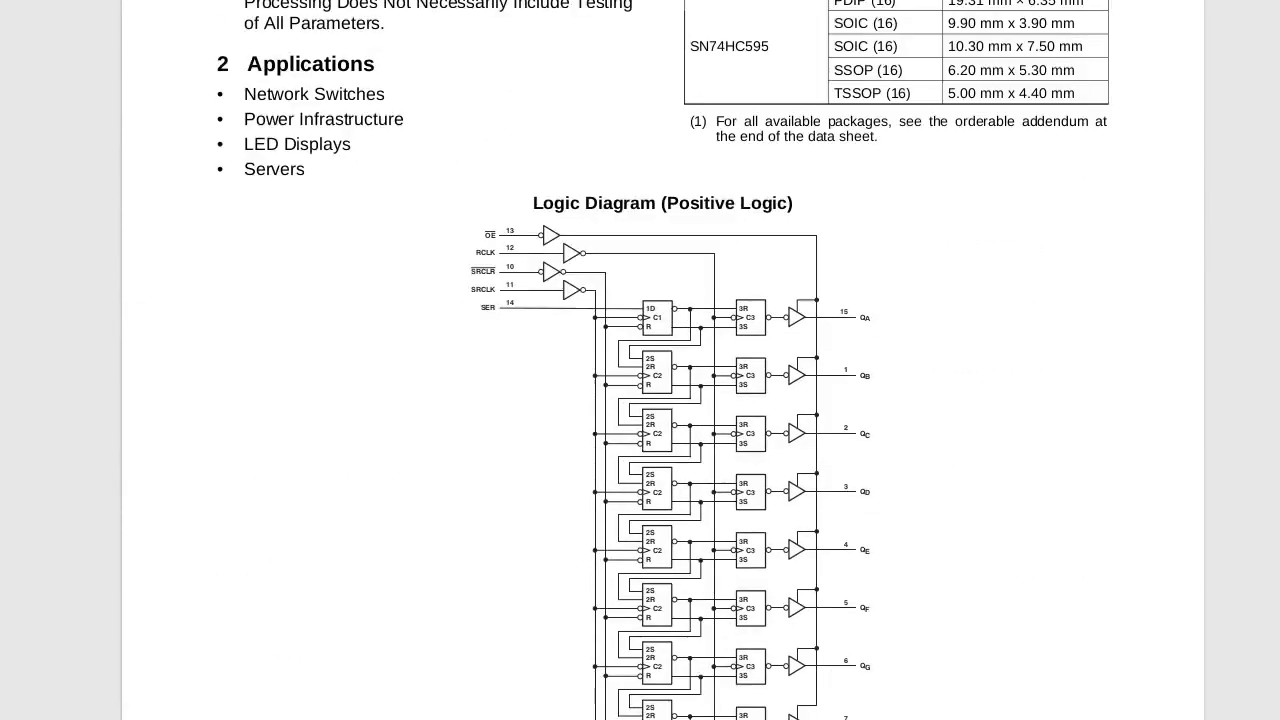
scroll(down, 3)
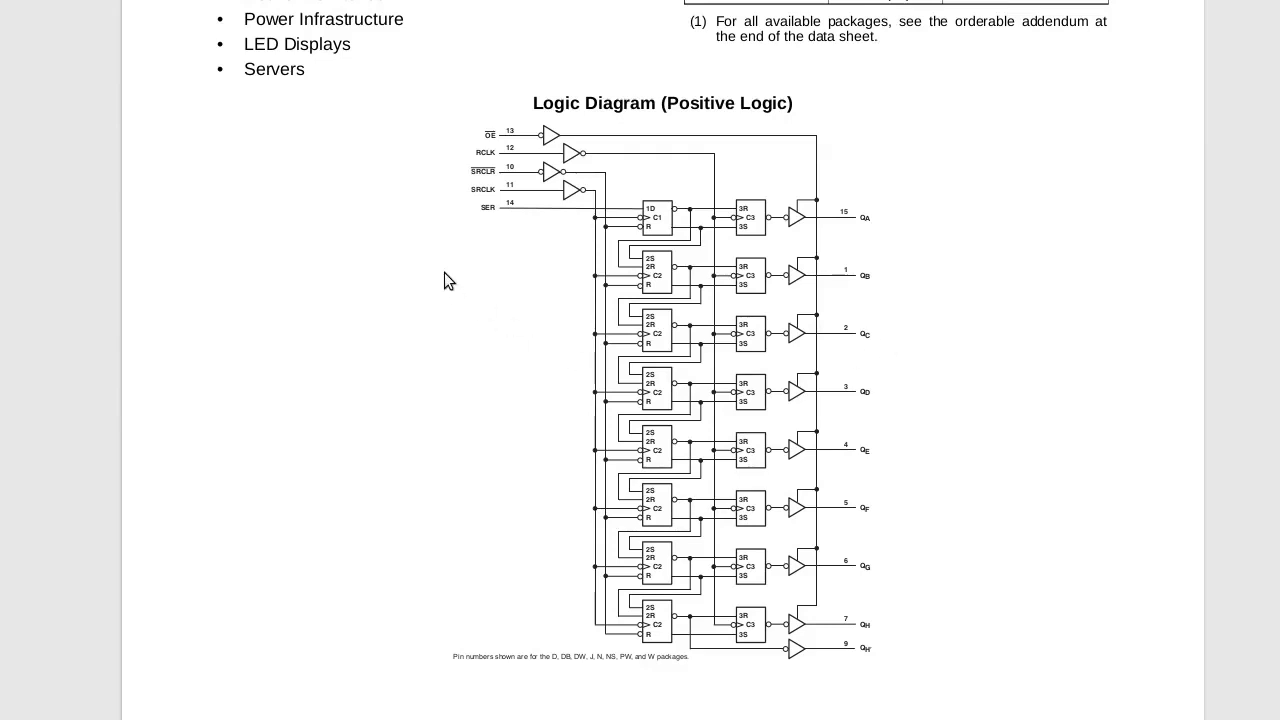
mouse_move(547, 139)
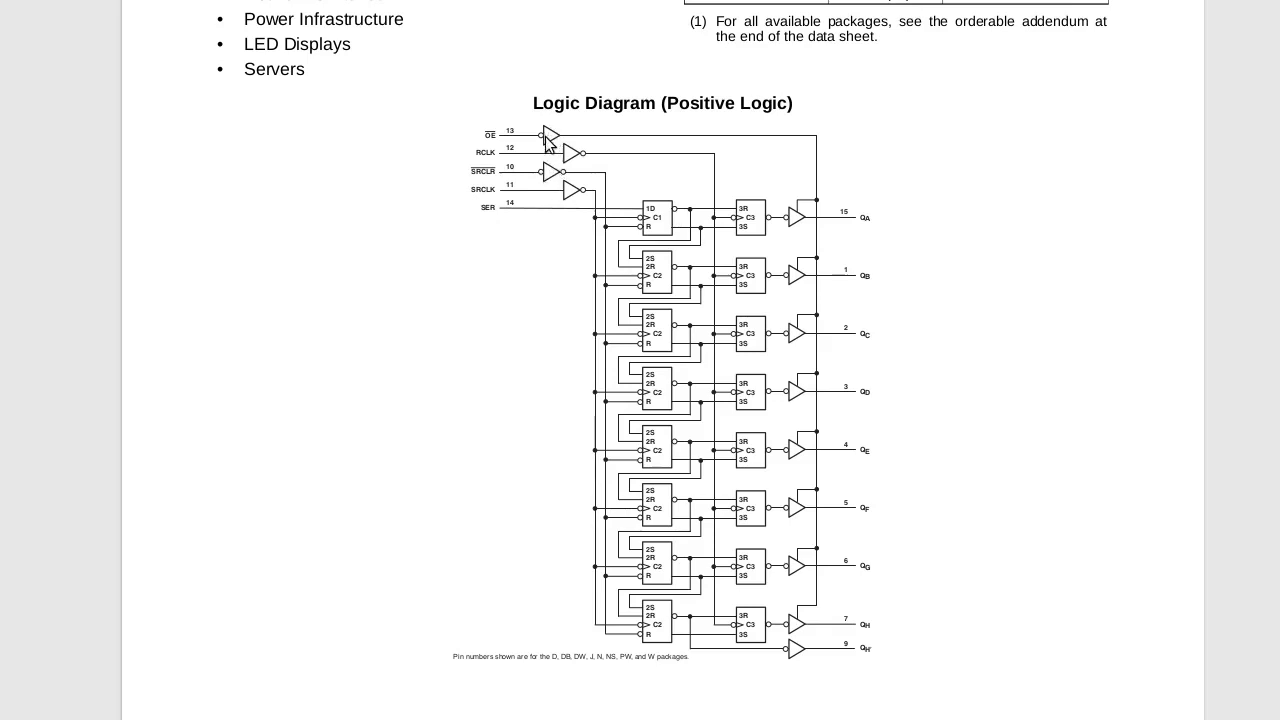
mouse_move(550, 155)
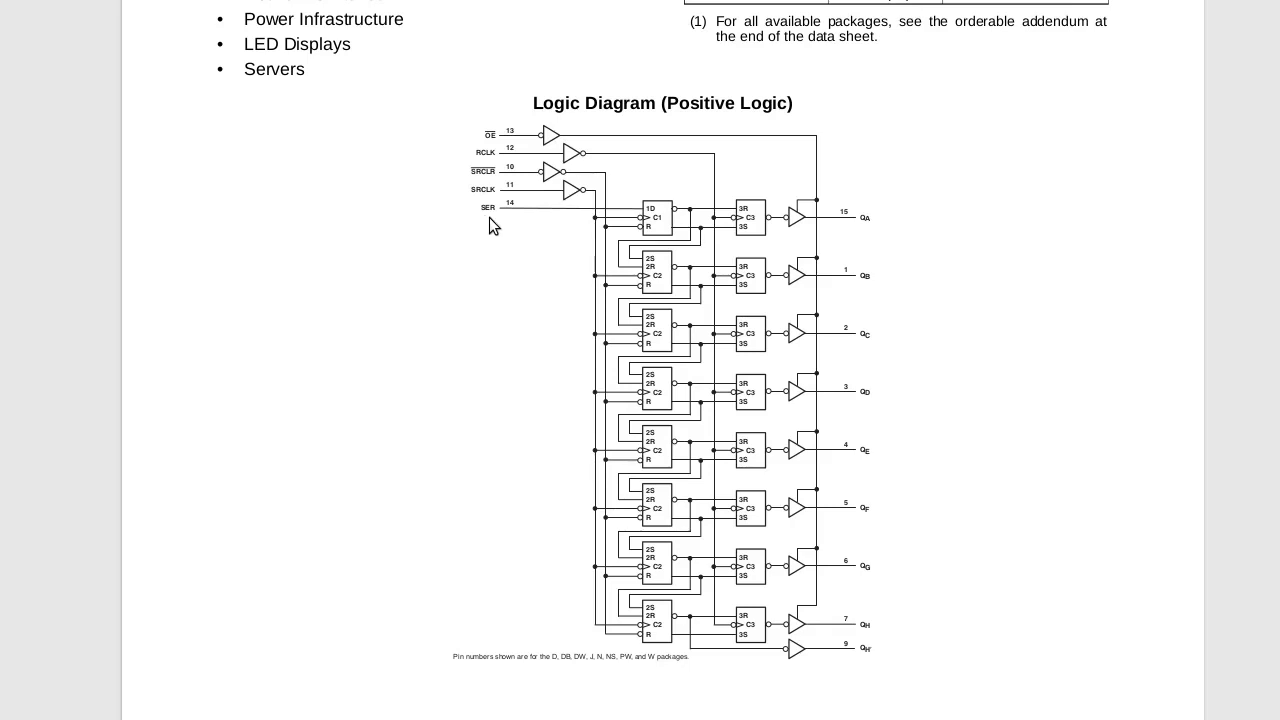
mouse_move(503, 220)
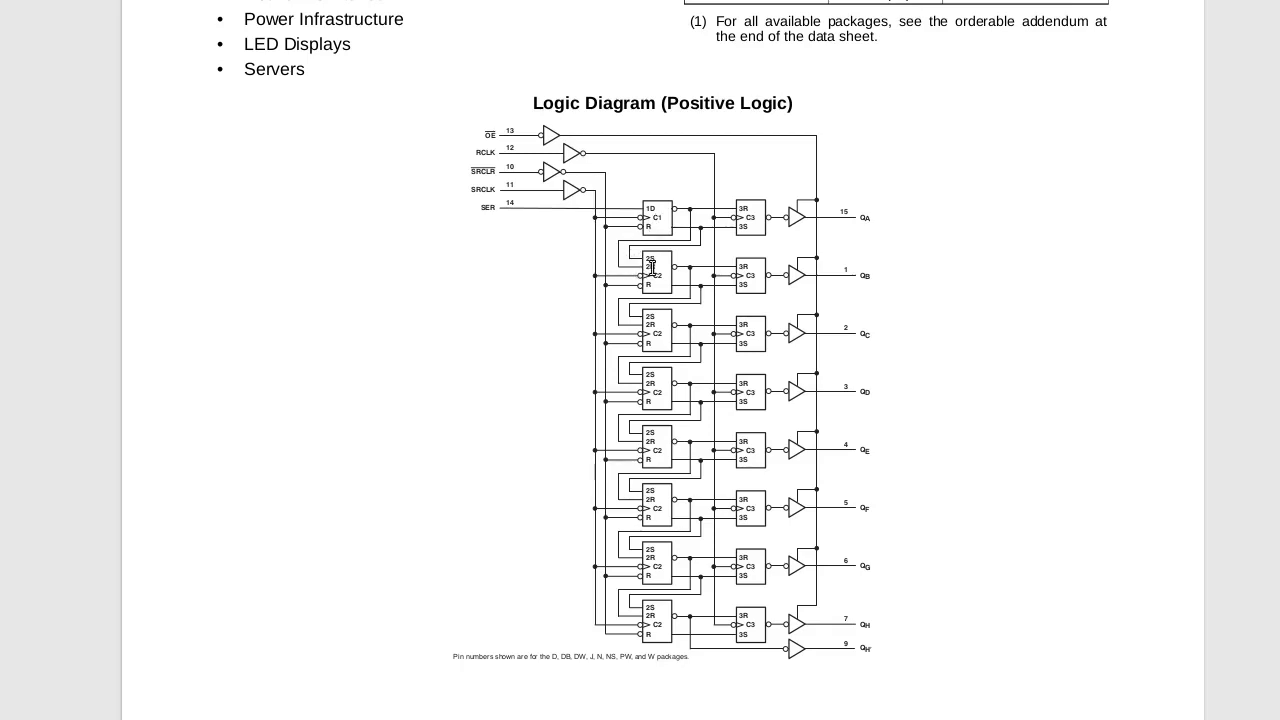
mouse_move(655, 432)
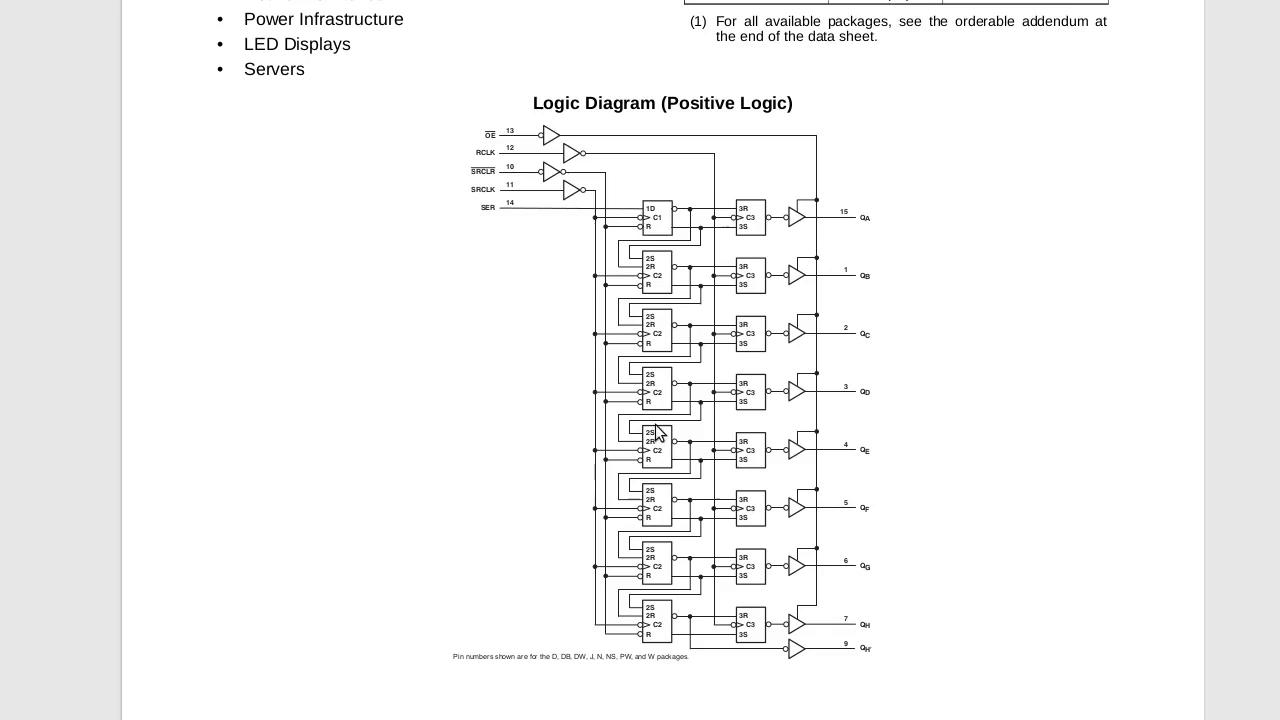
mouse_move(588, 338)
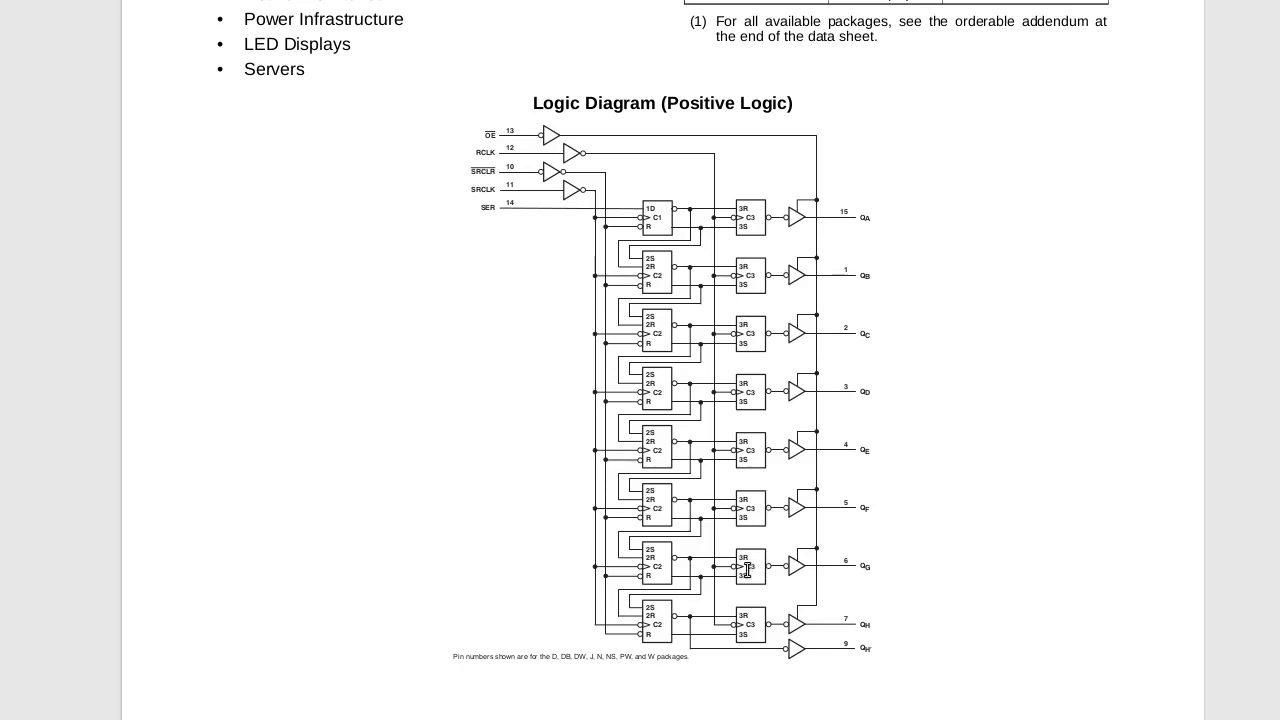
mouse_move(673, 363)
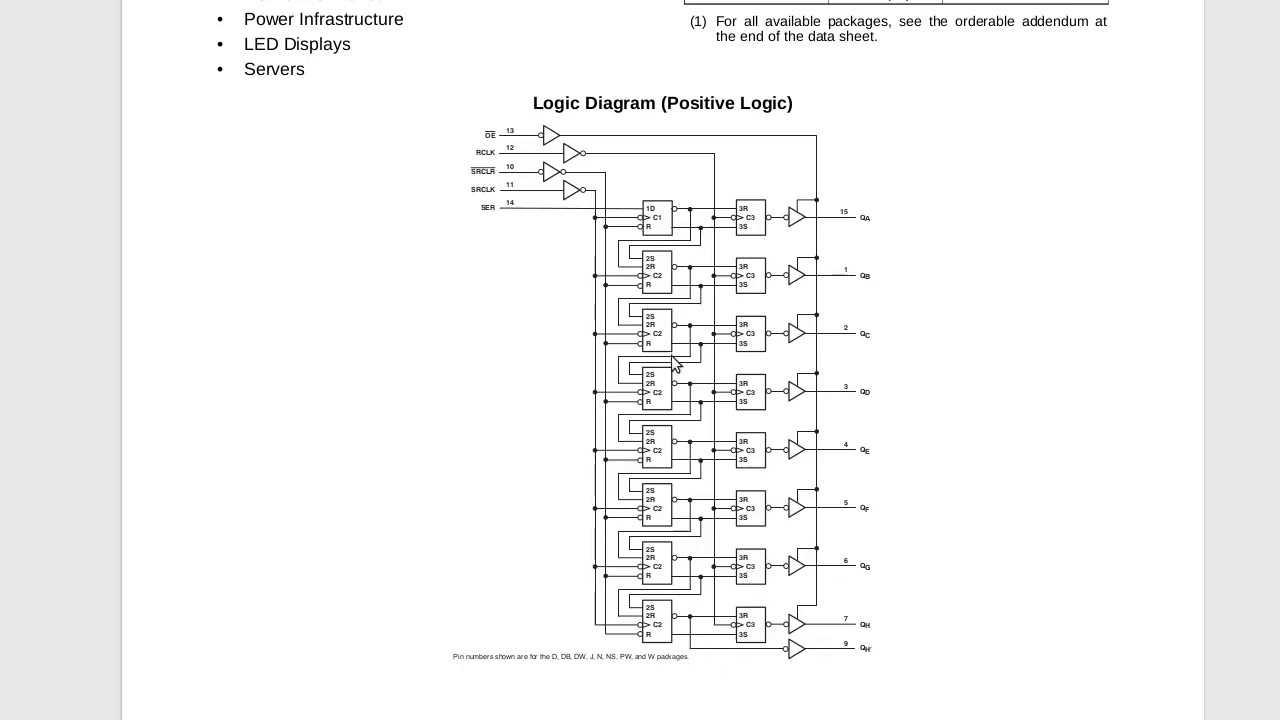
mouse_move(822, 653)
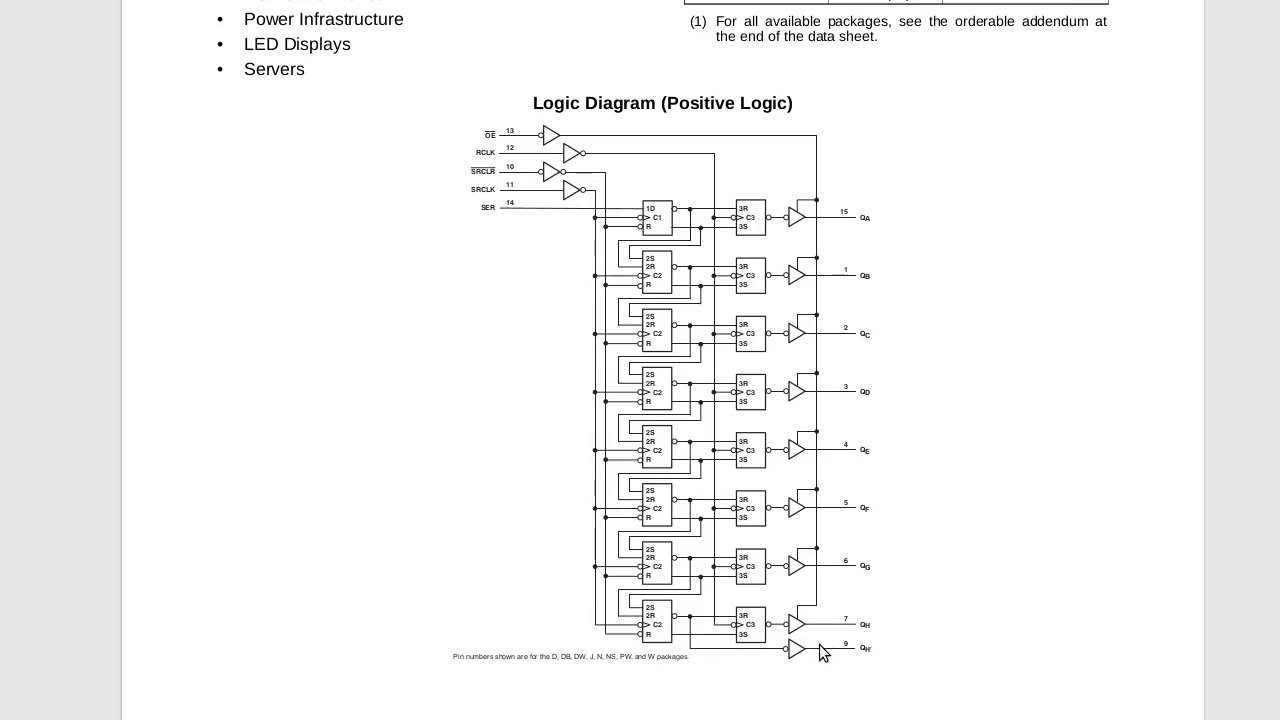
mouse_move(620, 213)
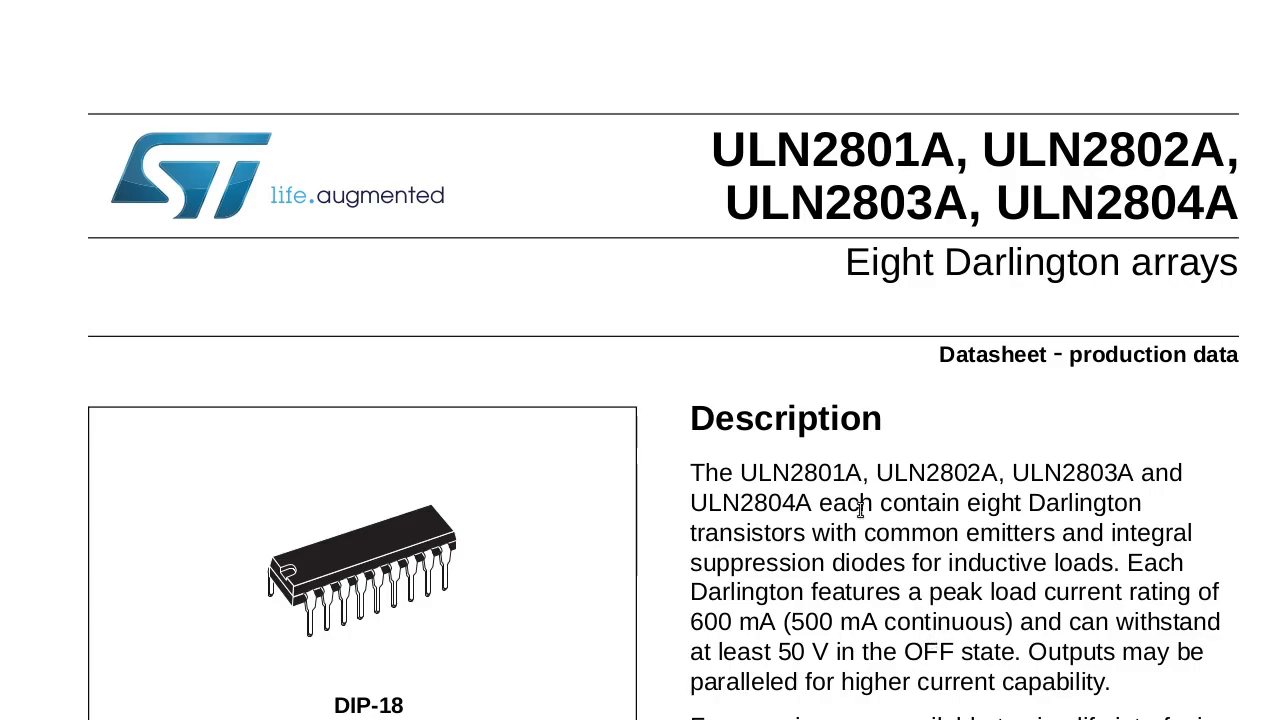
scroll(down, 3)
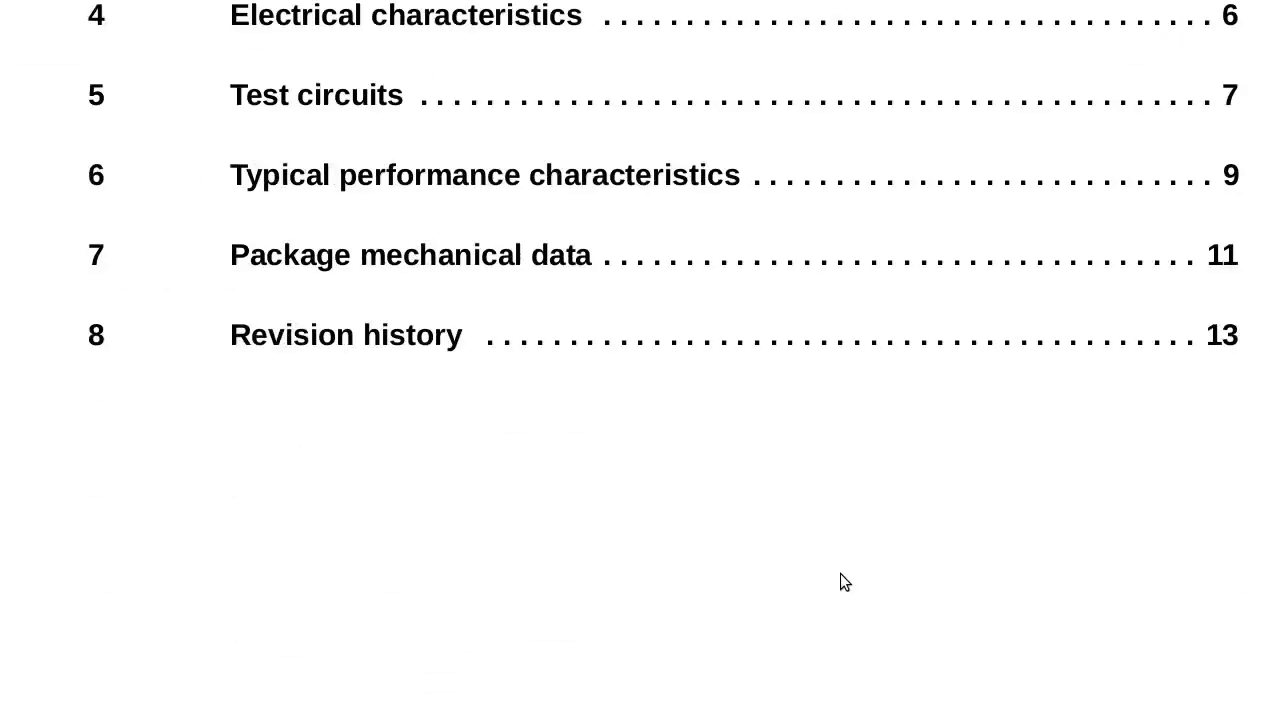